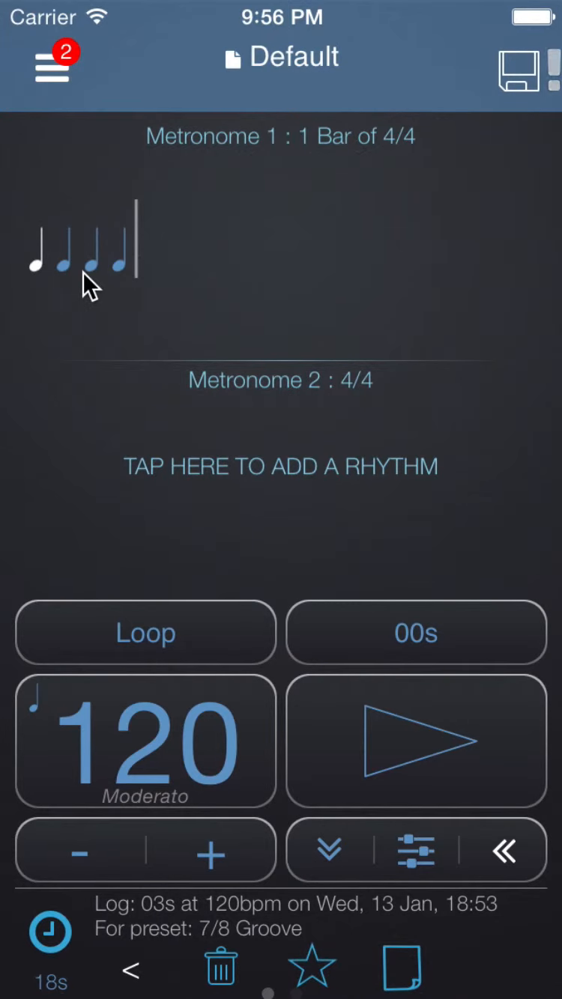
# Step: Play the Default preset's 4/4 bar at 120 BPM briefly, then stop it
pyautogui.click(416, 740)
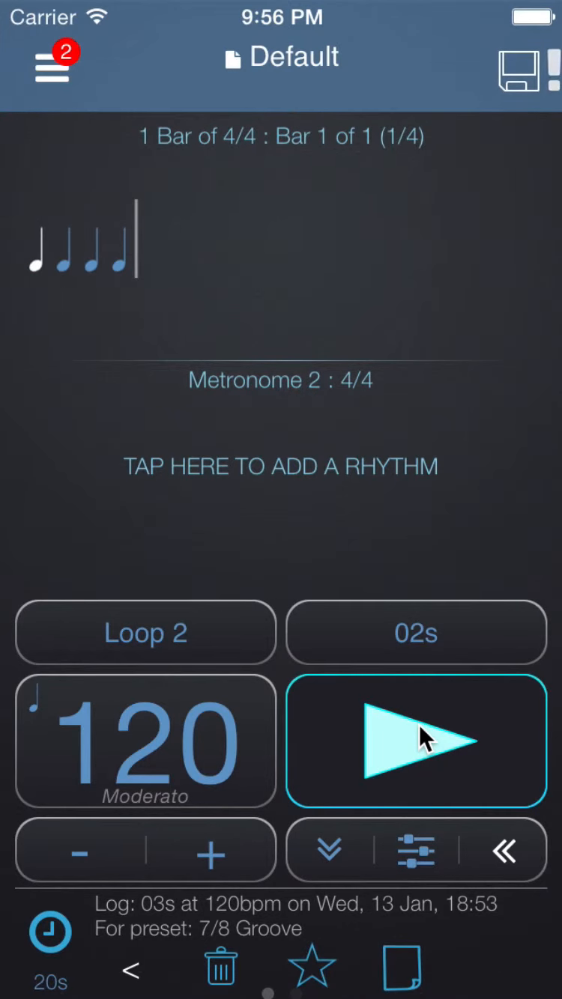
pyautogui.click(416, 740)
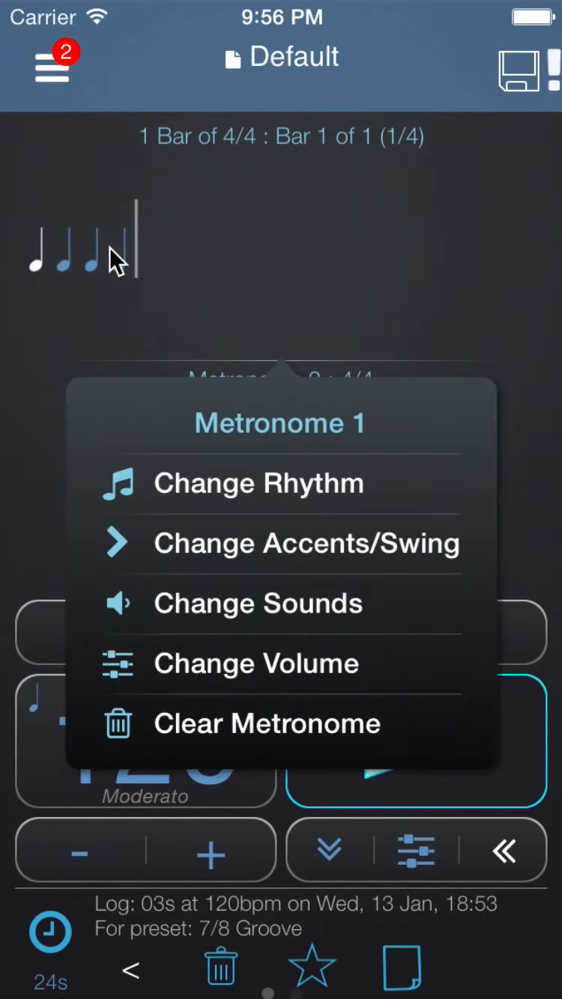
# Step: Enter Metronome 1's Change Sounds editor and bring up the sound list for the Click 3 (H) pad
pyautogui.click(257, 602)
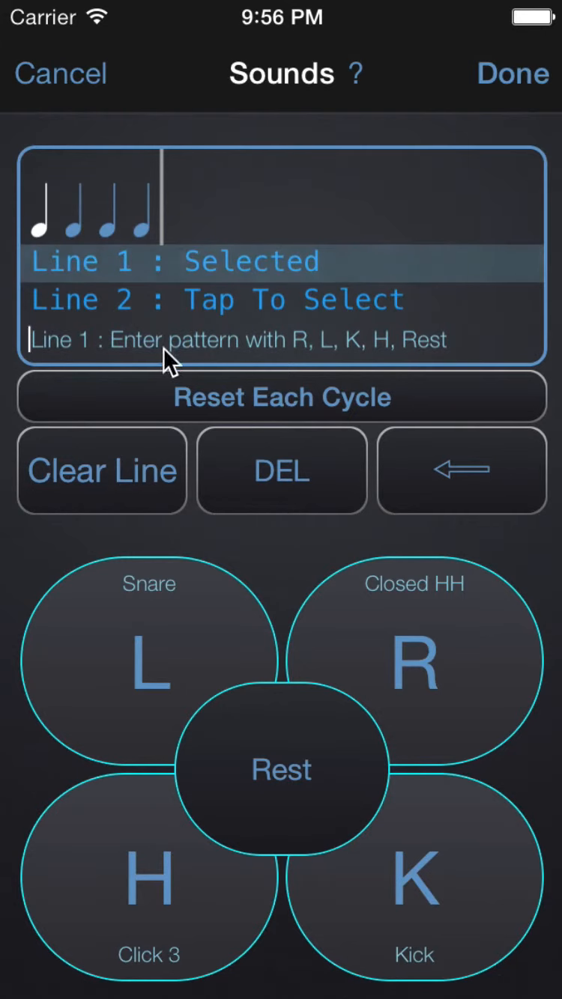
pyautogui.moveTo(112, 876)
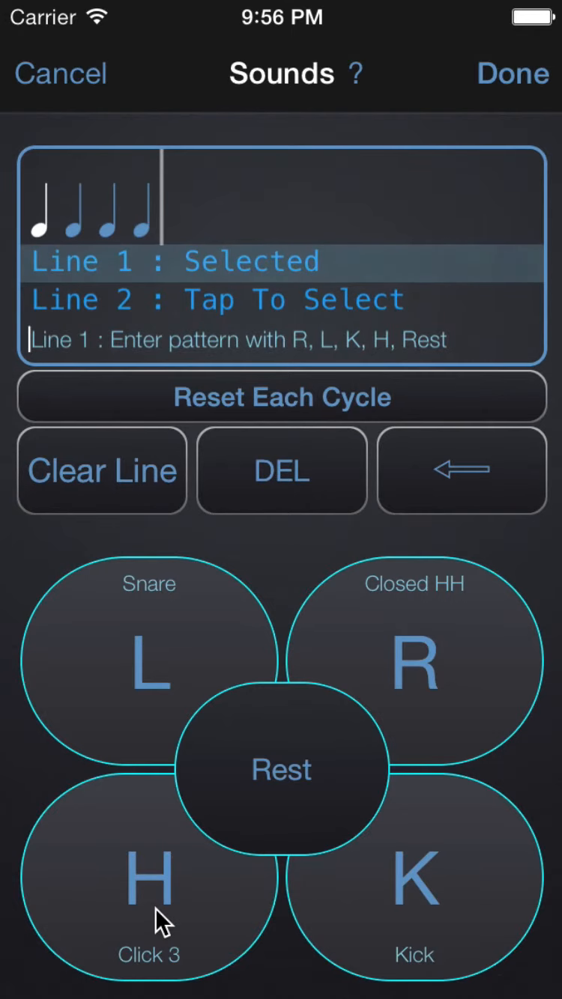
pyautogui.click(414, 875)
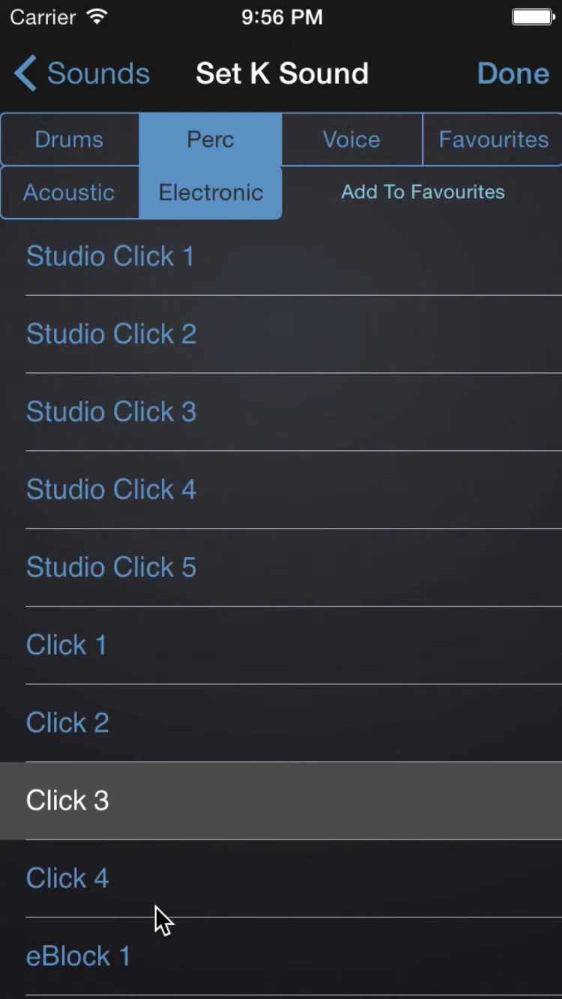
pyautogui.moveTo(225, 638)
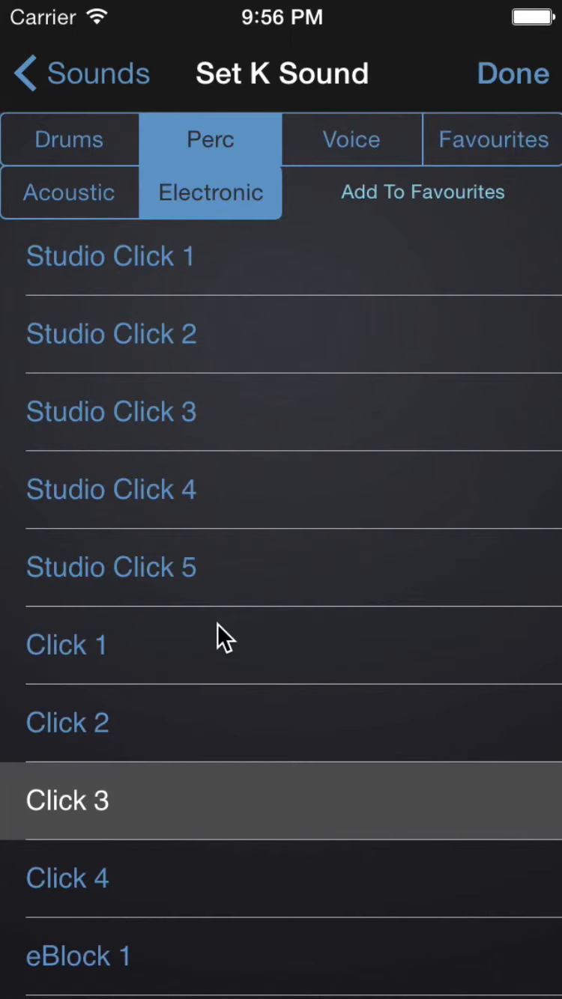
pyautogui.moveTo(257, 690)
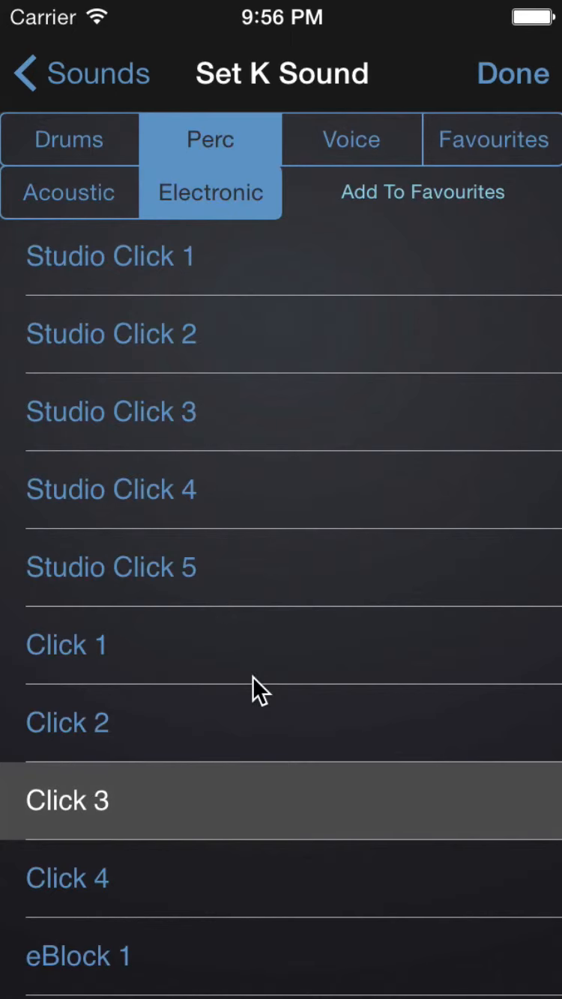
# Step: Audition Click 1, Click 2, Click 4 and Studio Click 3, then settle on Studio Click 5
pyautogui.click(66, 644)
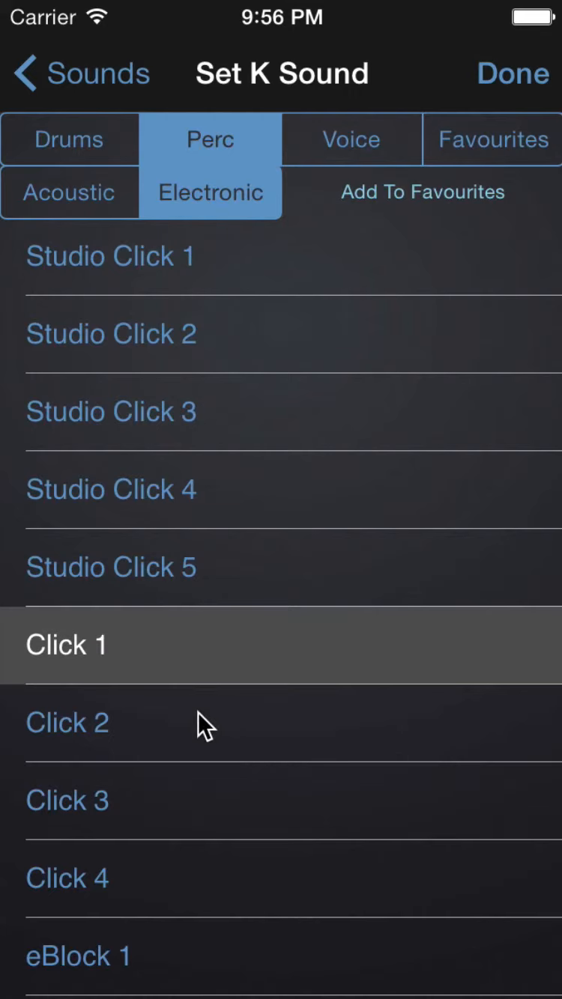
pyautogui.click(67, 722)
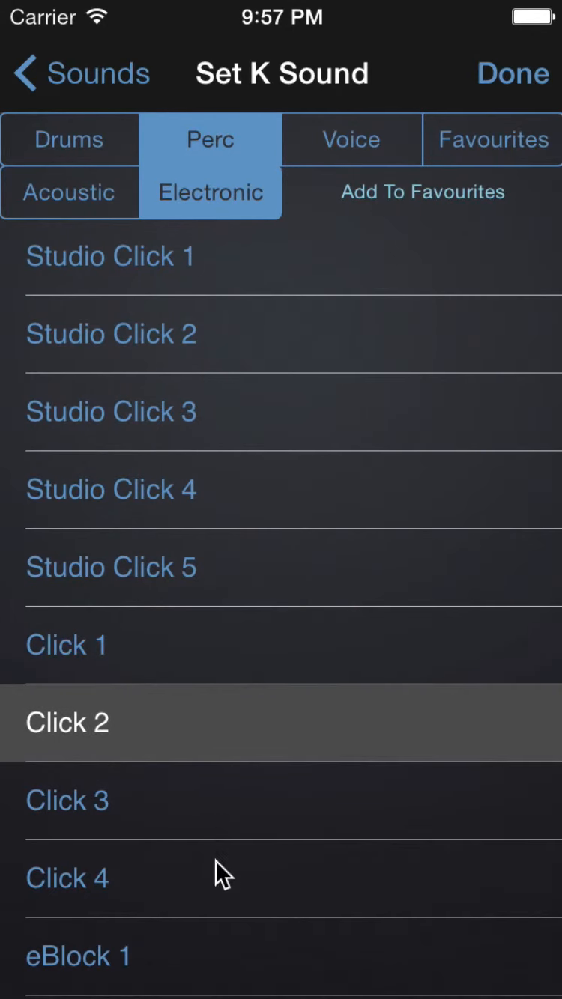
pyautogui.click(68, 878)
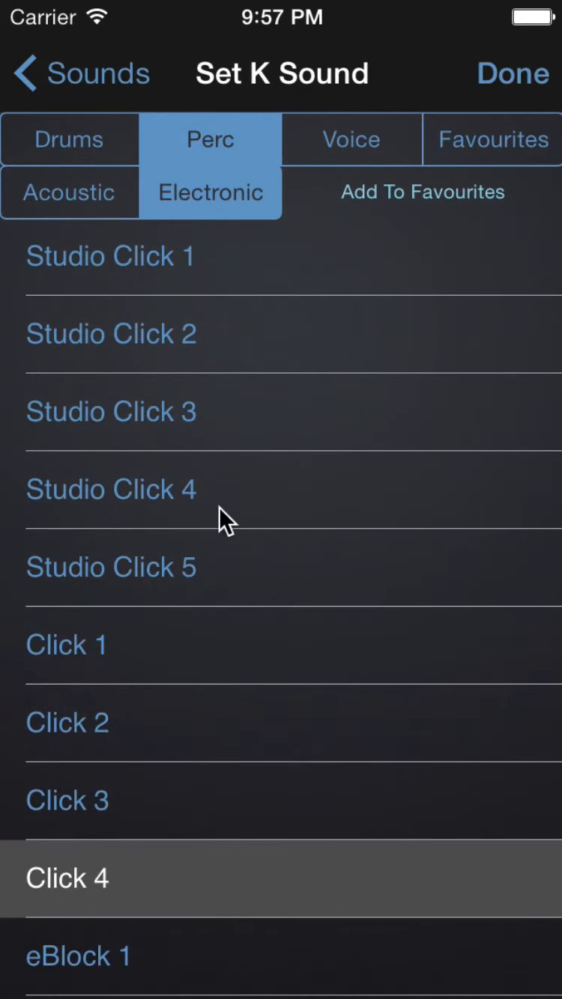
pyautogui.click(111, 411)
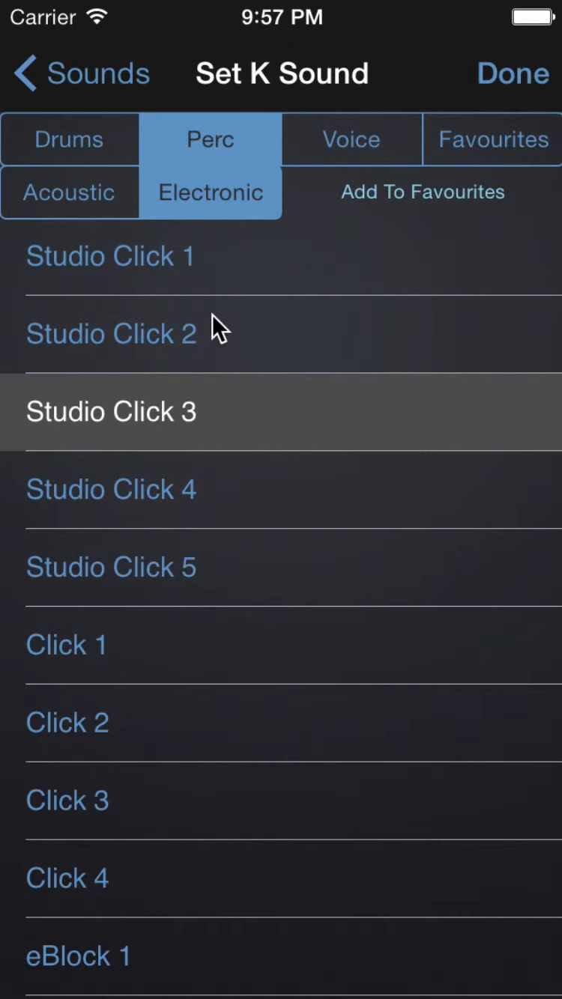
pyautogui.click(112, 567)
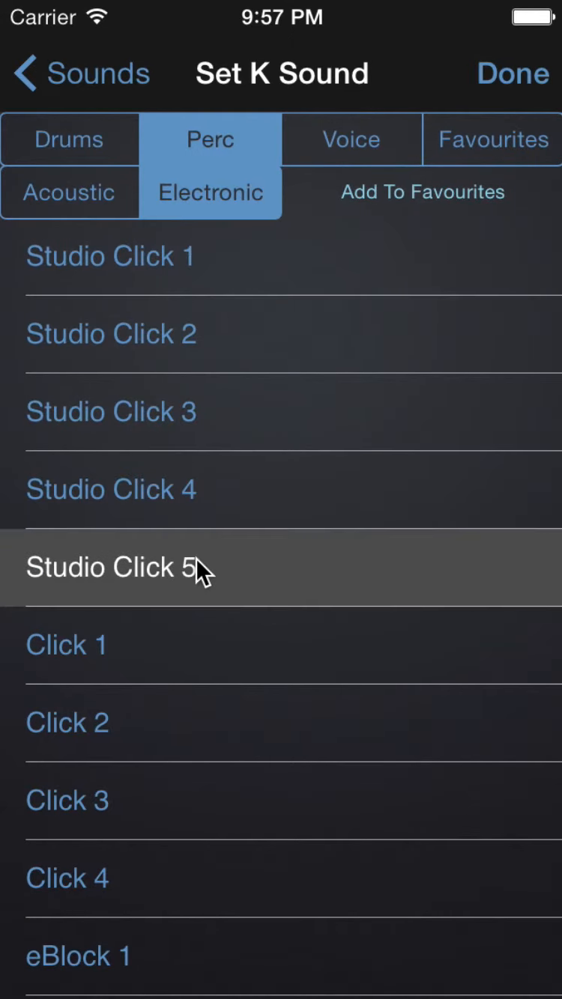
pyautogui.moveTo(237, 152)
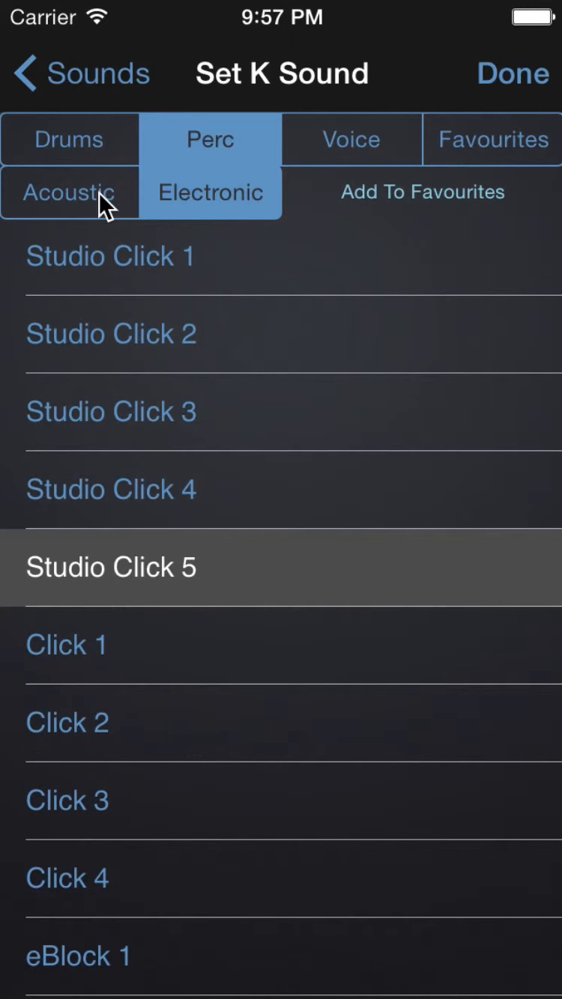
# Step: Audition acoustic Cowbell 4 and 5 and the Open HH drum, then switch to electronic drums for eTom 4
pyautogui.click(69, 192)
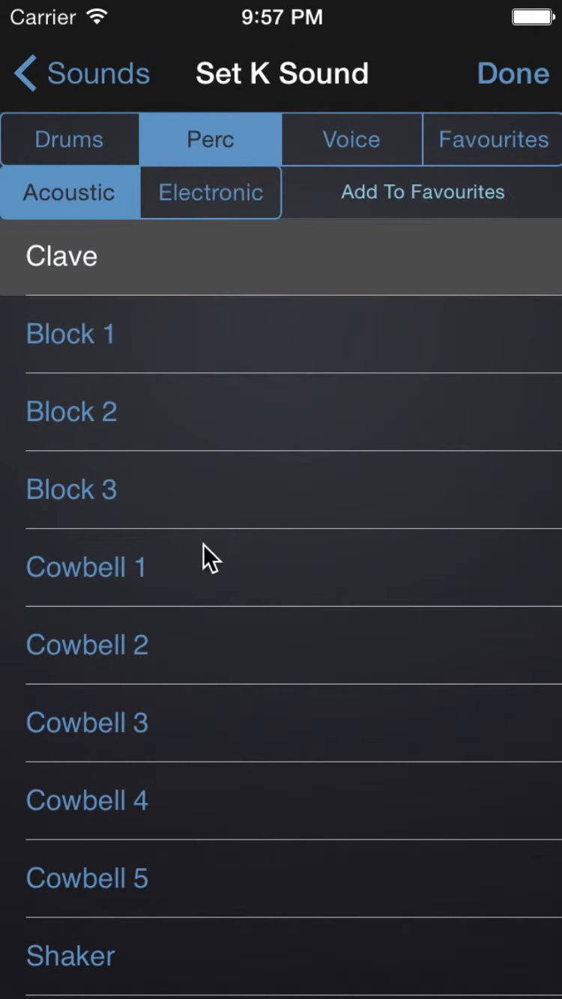
pyautogui.click(87, 800)
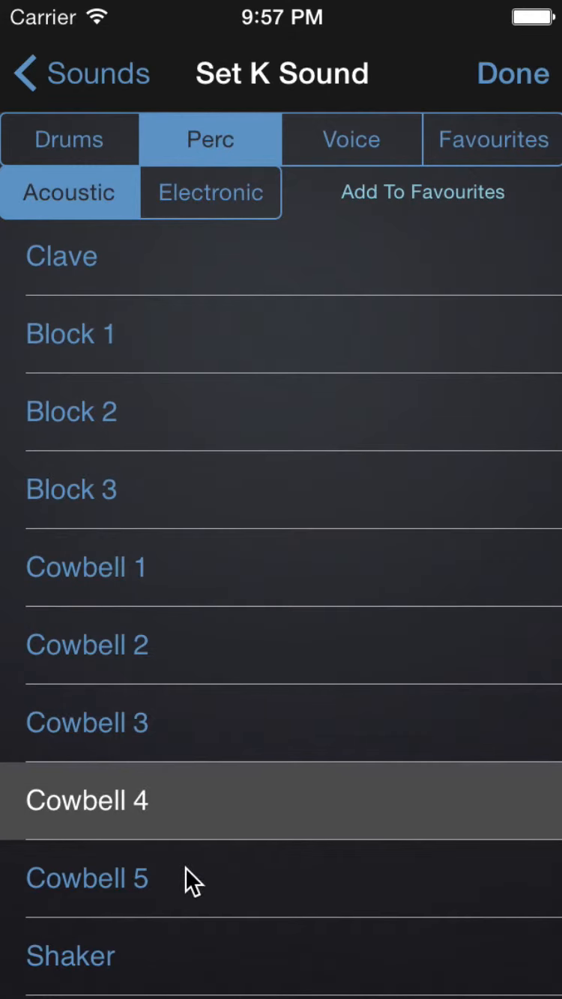
pyautogui.click(86, 878)
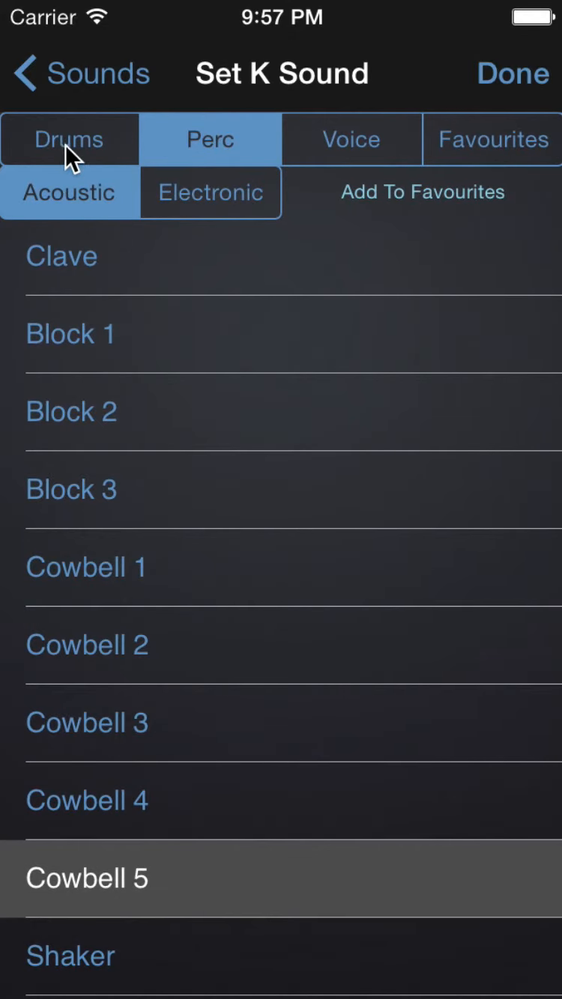
pyautogui.click(69, 138)
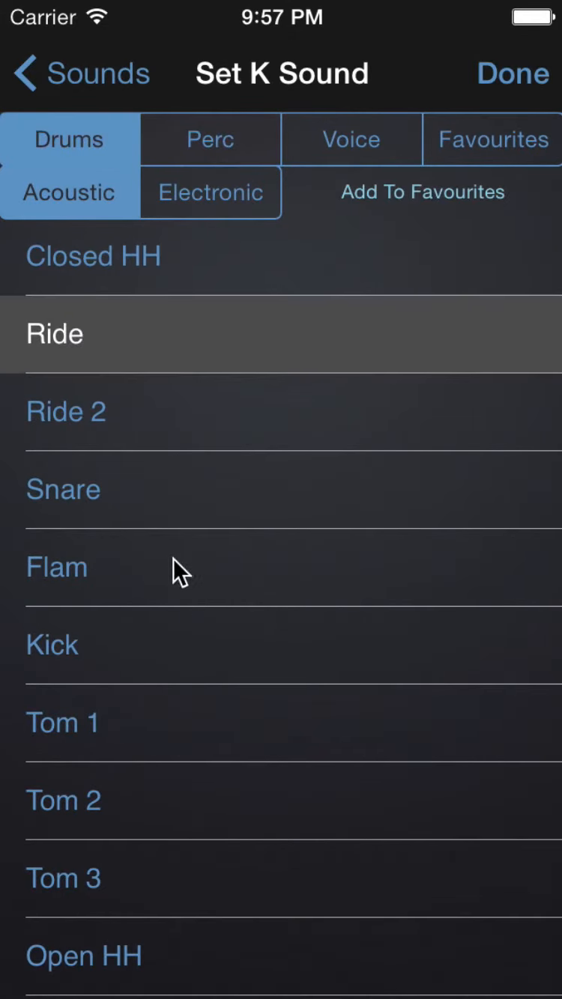
pyautogui.click(84, 955)
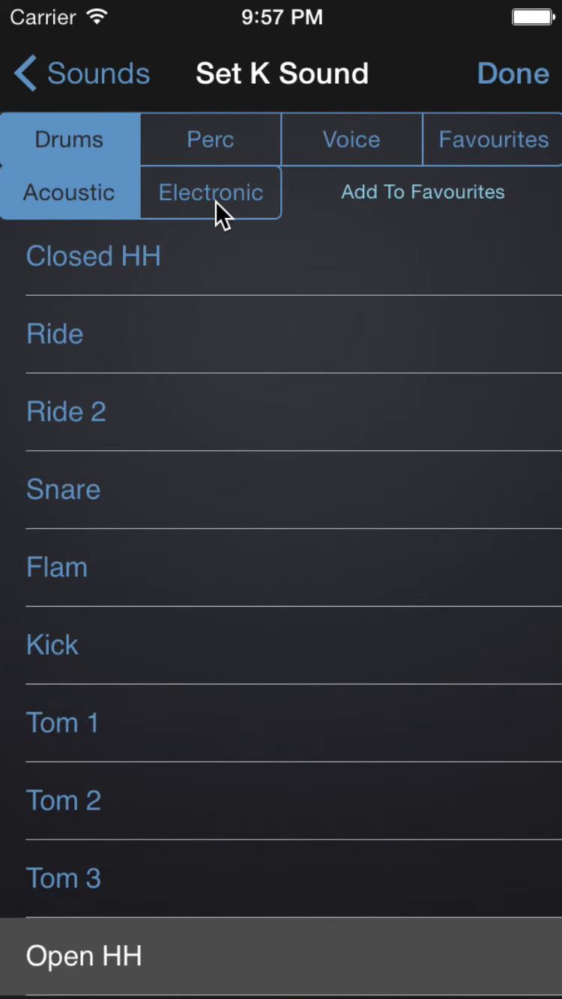
pyautogui.click(209, 192)
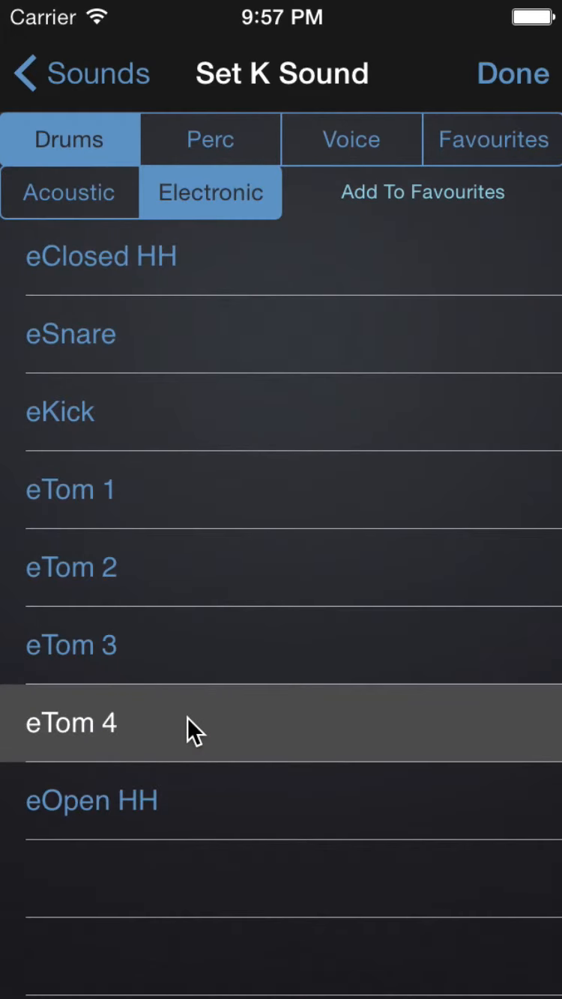
pyautogui.moveTo(180, 314)
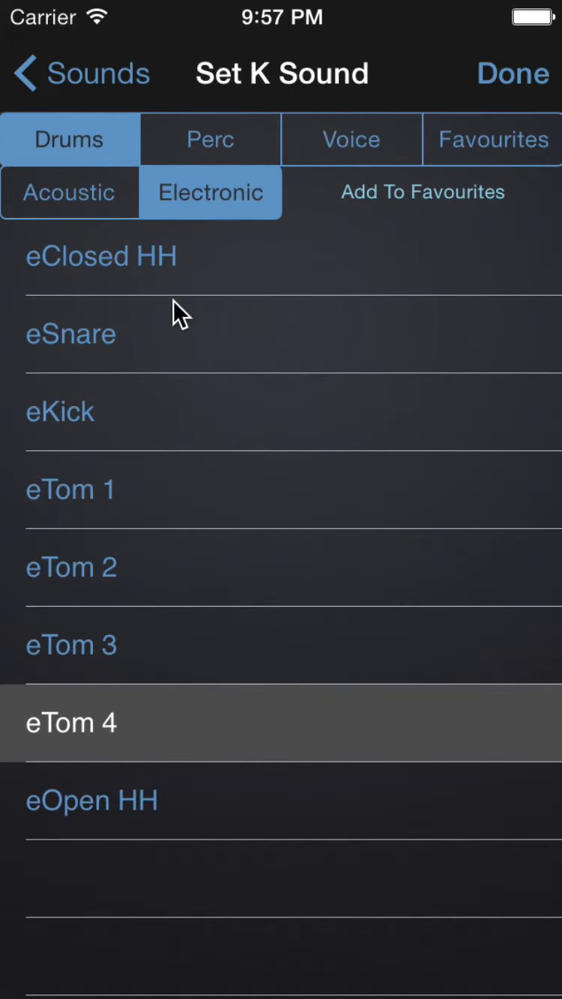
pyautogui.moveTo(345, 153)
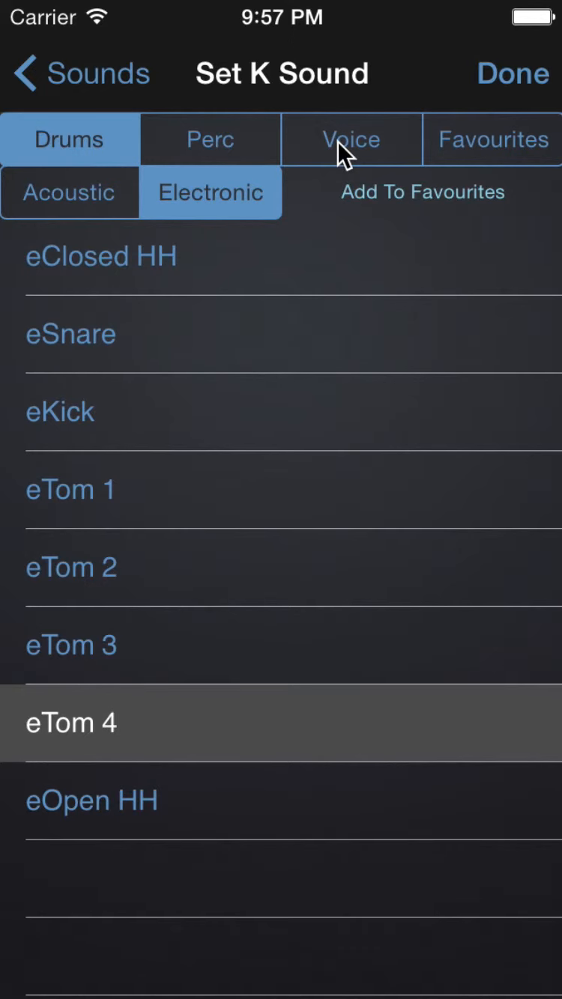
# Step: Try the Voice 1-6 counting sound, then return to percussion and pick Studio Click 5
pyautogui.click(350, 139)
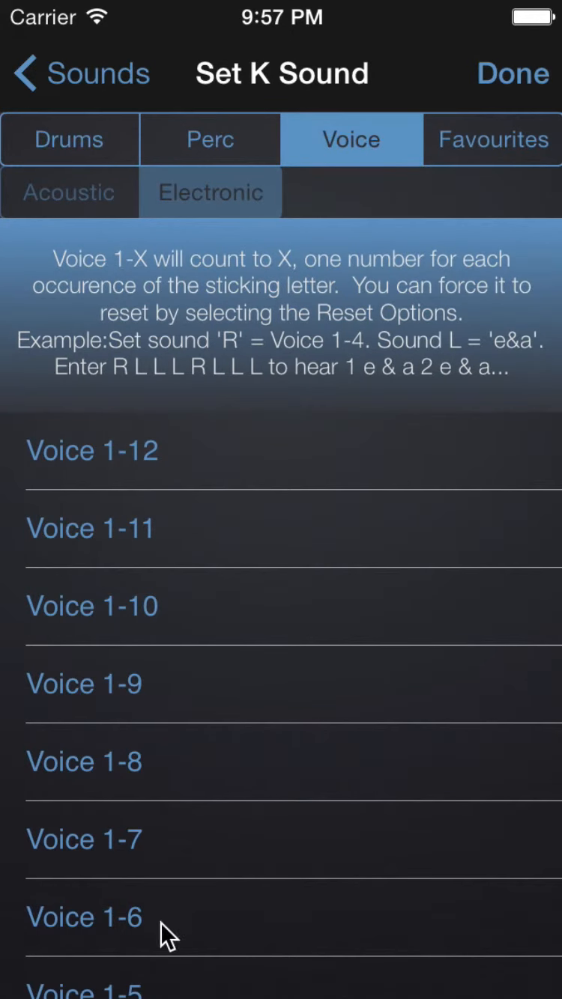
pyautogui.click(84, 916)
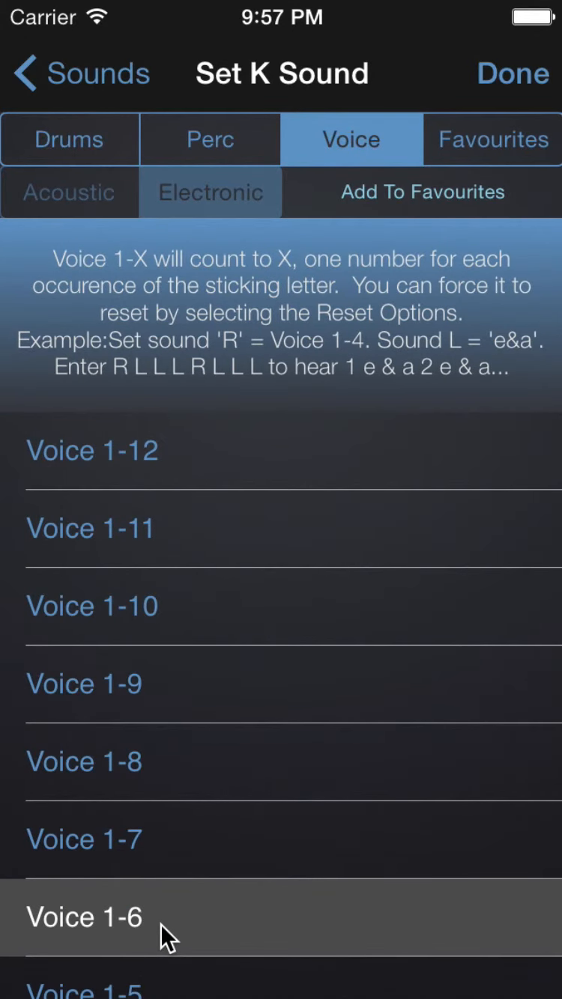
pyautogui.moveTo(270, 452)
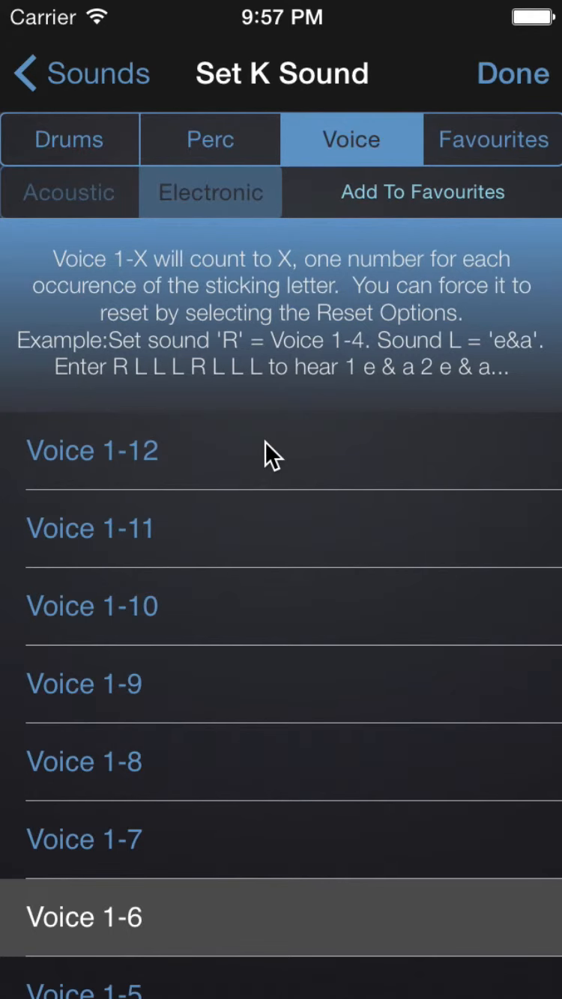
pyautogui.click(209, 139)
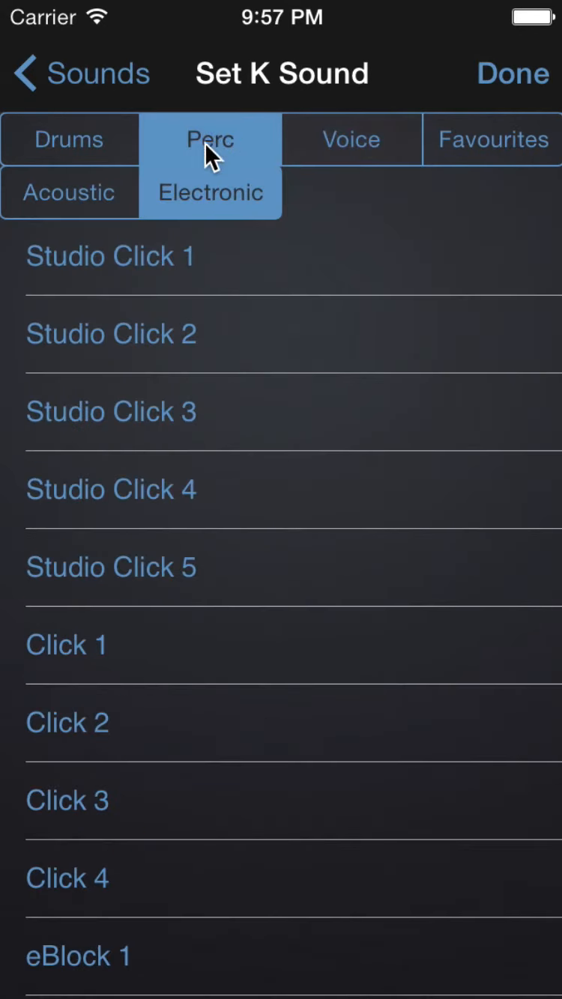
pyautogui.click(111, 568)
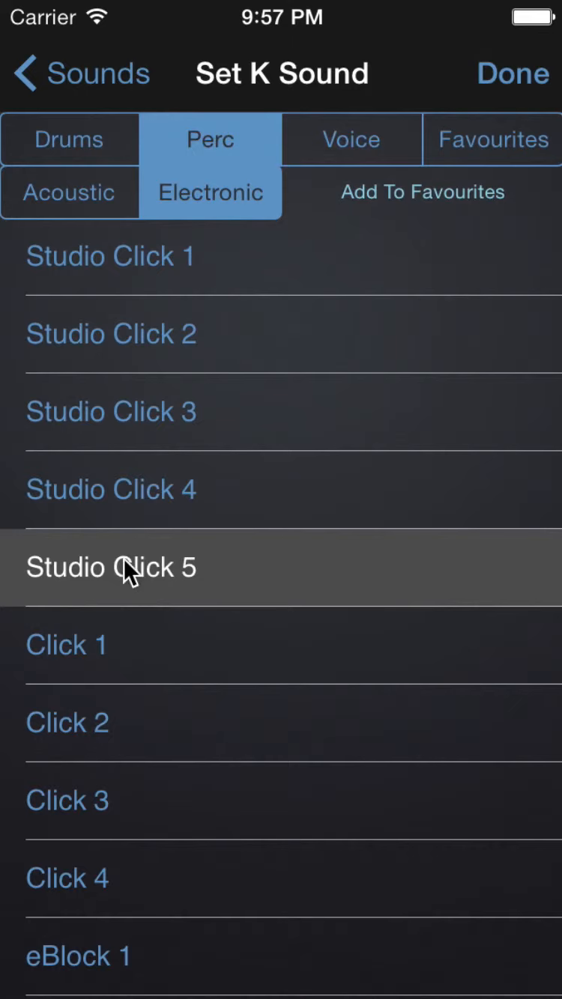
pyautogui.moveTo(296, 374)
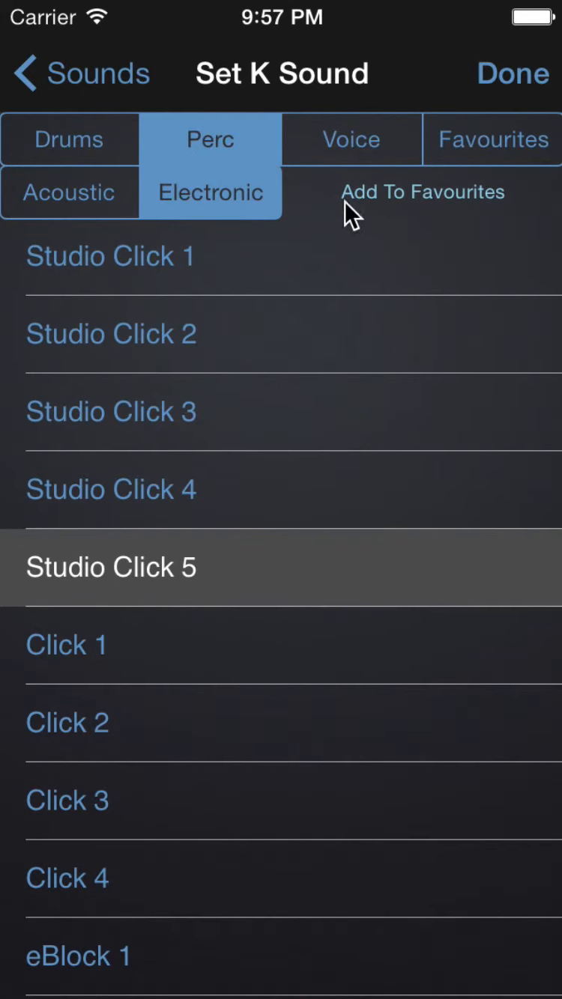
# Step: Confirm Studio Click 5 as the H sound and return to the Default preset screen
pyautogui.click(422, 192)
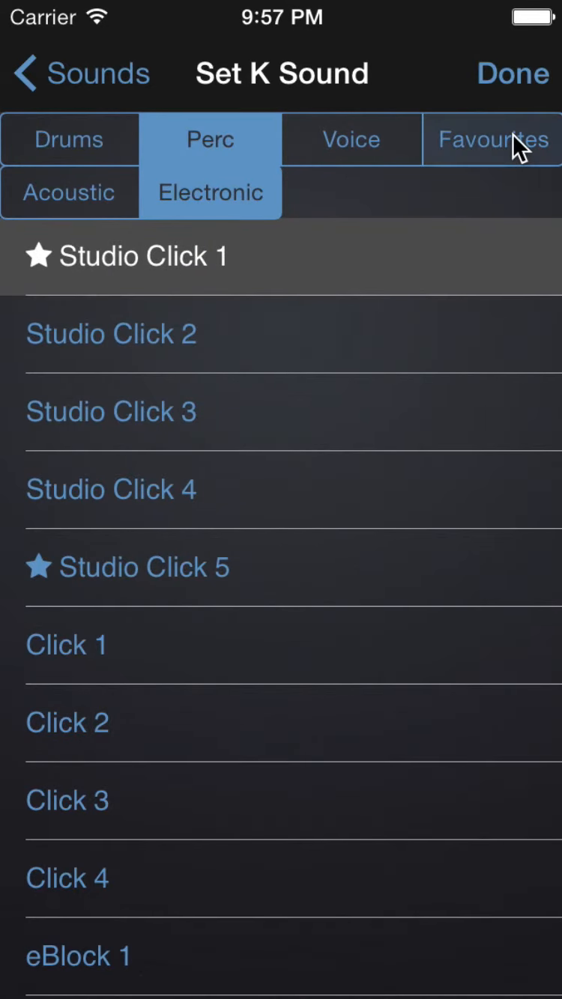
pyautogui.click(492, 140)
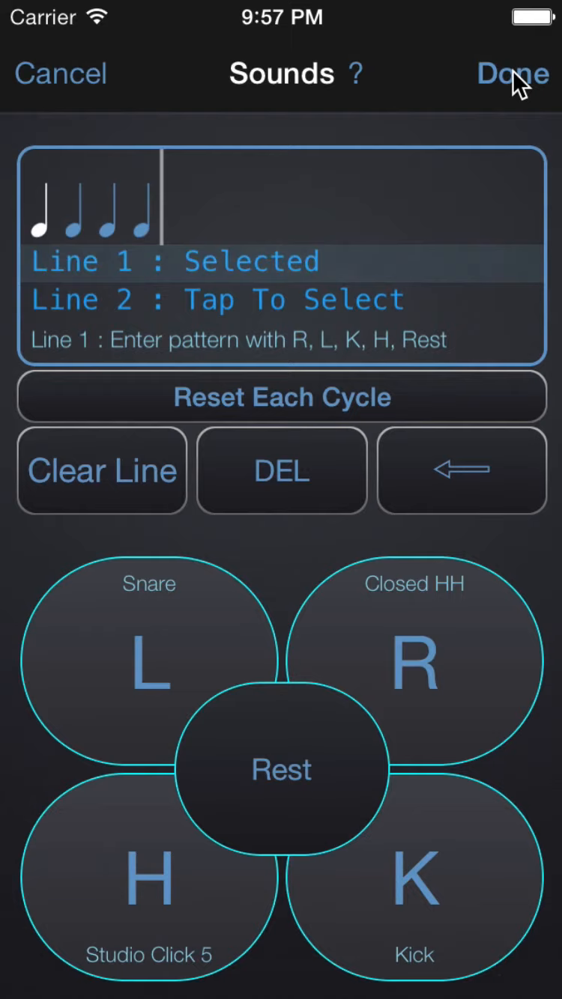
pyautogui.click(512, 74)
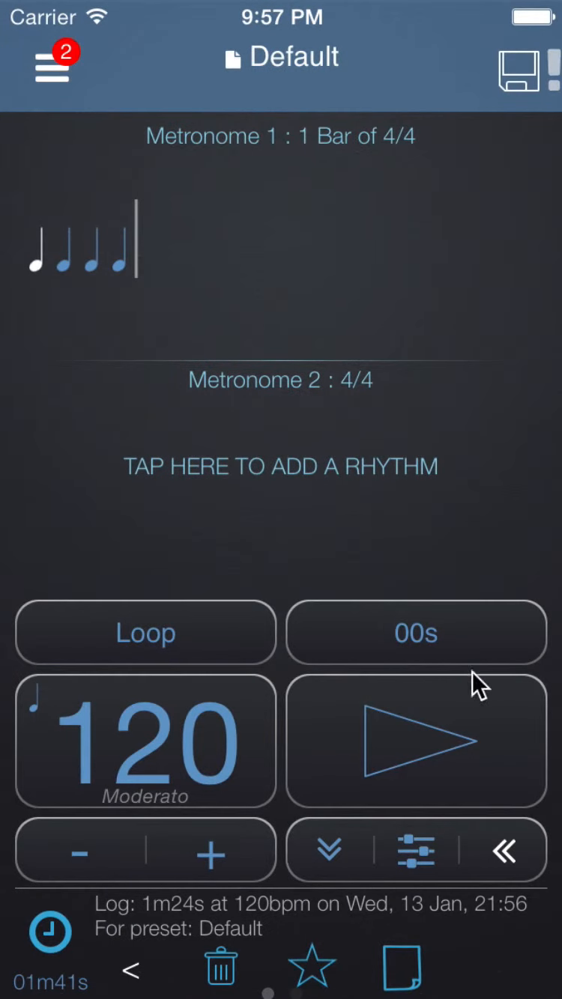
# Step: Play the beat to hear the new click, then update the Default preset with the changes
pyautogui.click(416, 740)
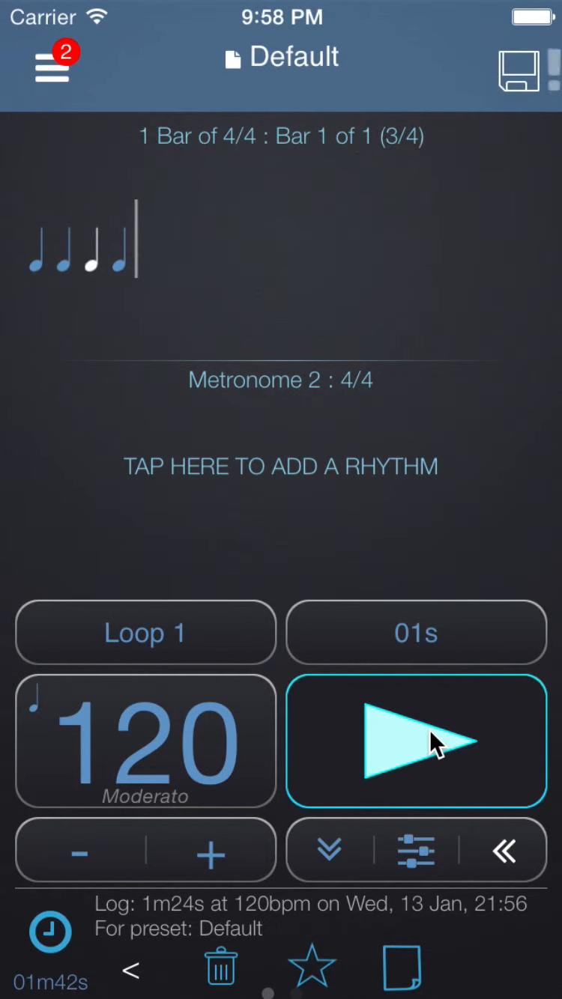
pyautogui.click(416, 740)
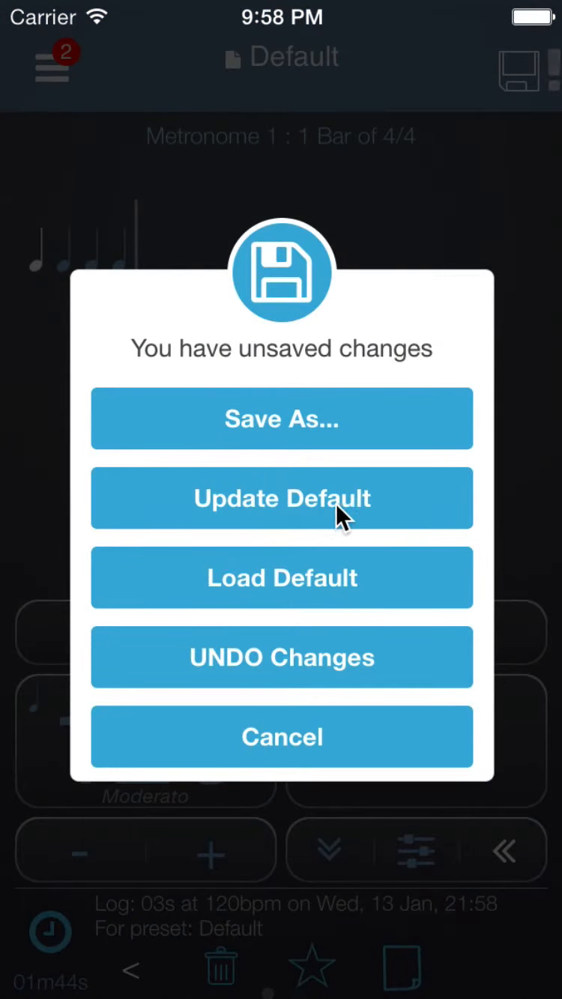
pyautogui.click(281, 497)
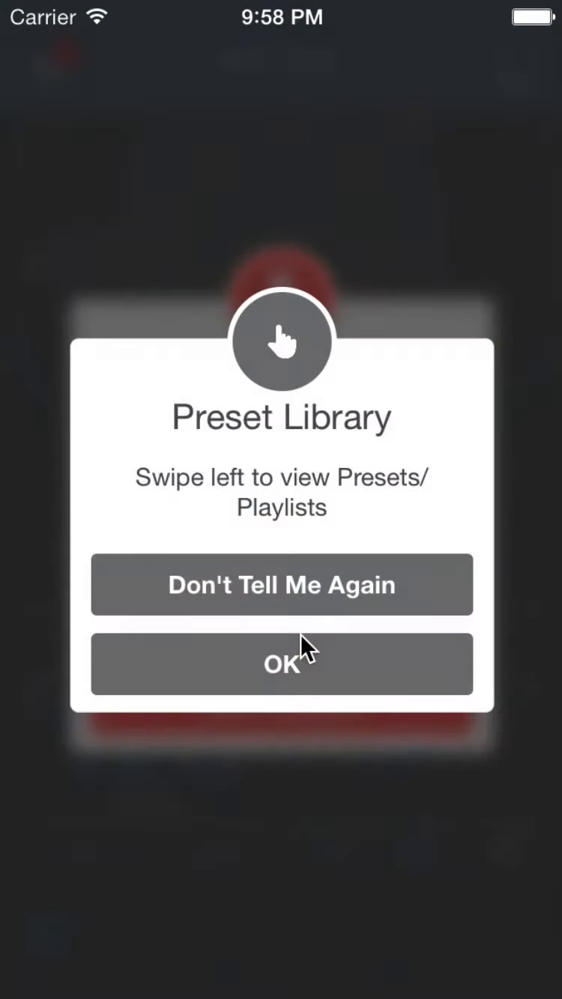
pyautogui.click(282, 664)
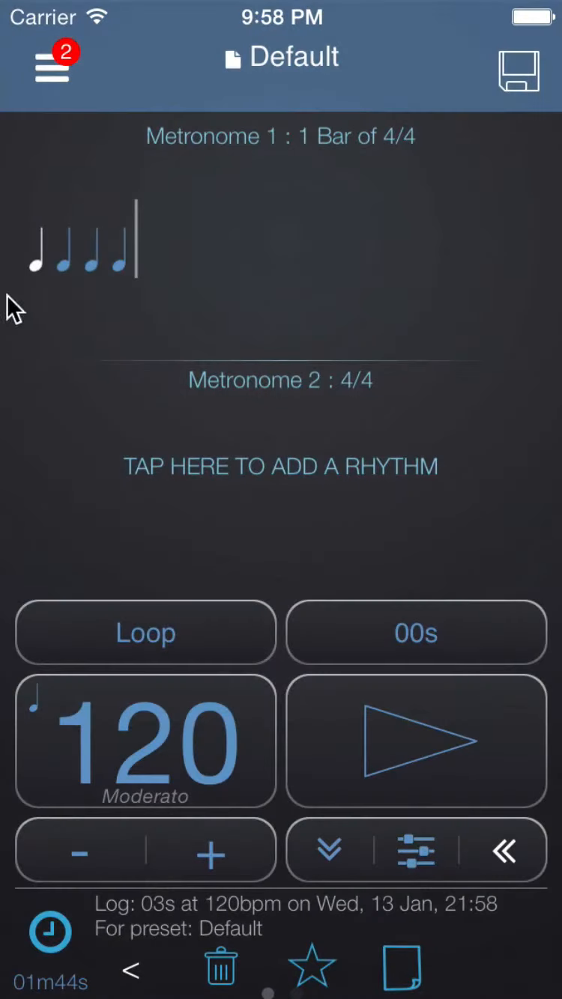
# Step: Play the saved Default preset again briefly and stop it
pyautogui.click(416, 740)
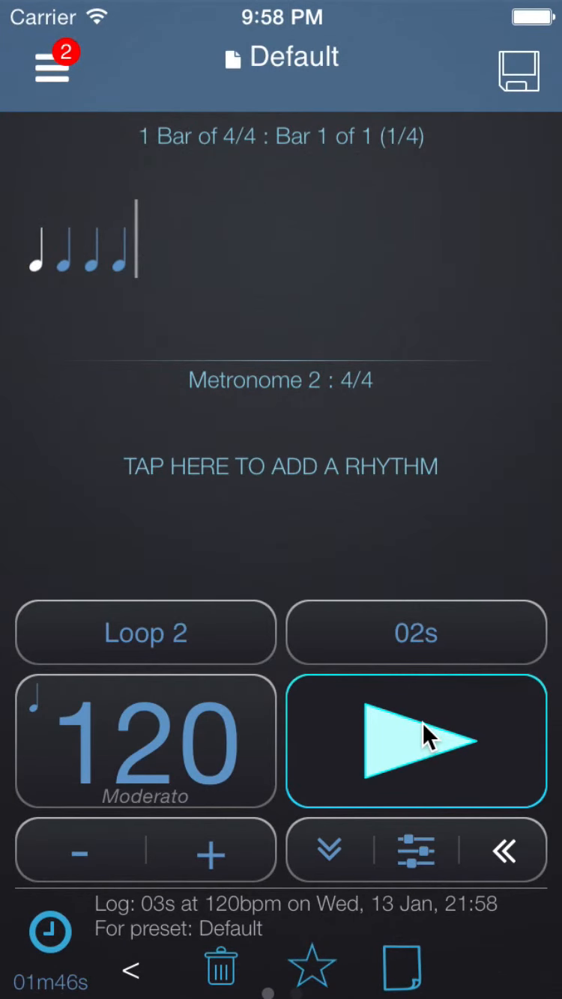
pyautogui.click(416, 739)
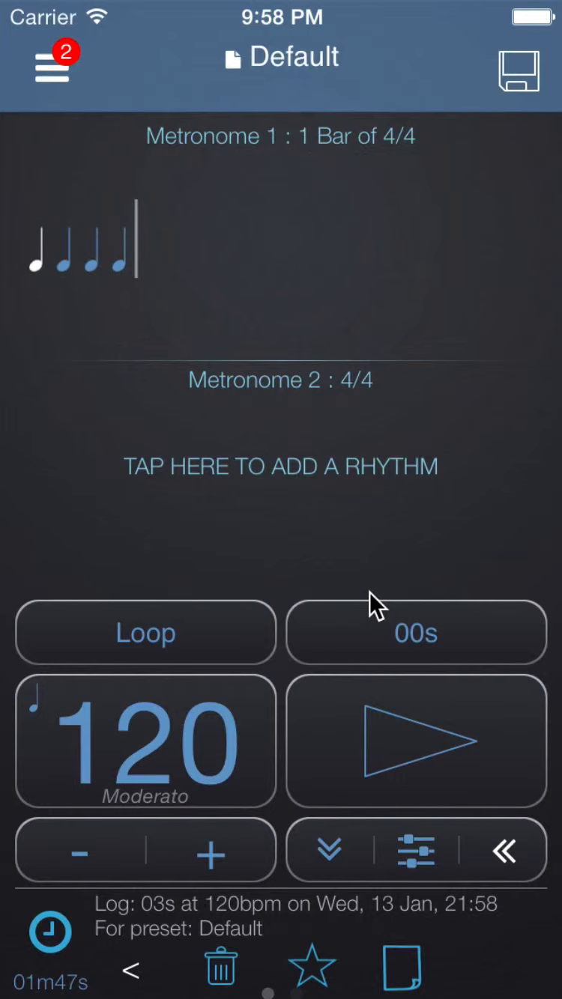
pyautogui.moveTo(277, 467)
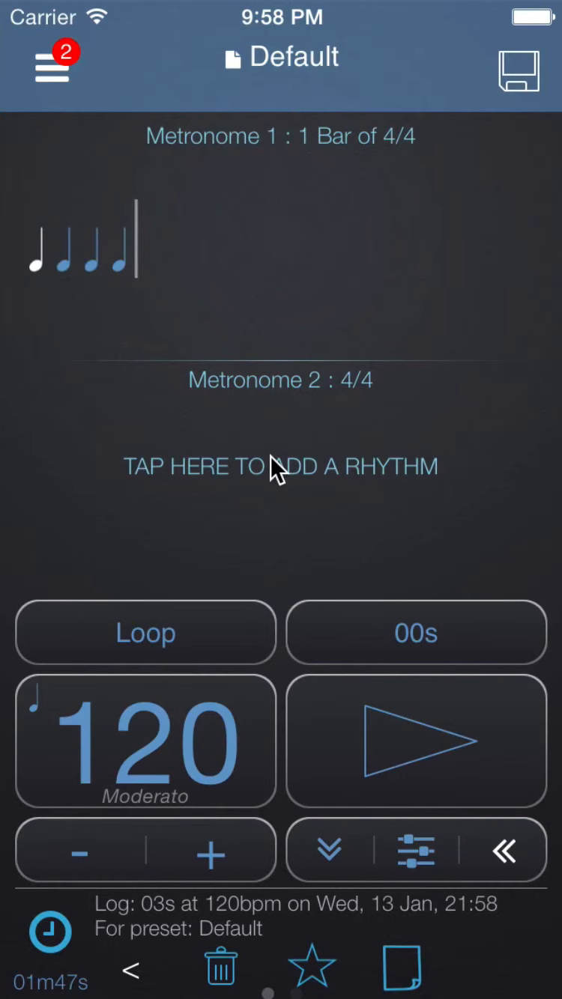
# Step: Fill Metronome 2's 4/4 bar with sixteenth notes via Change Rhythm
pyautogui.click(281, 464)
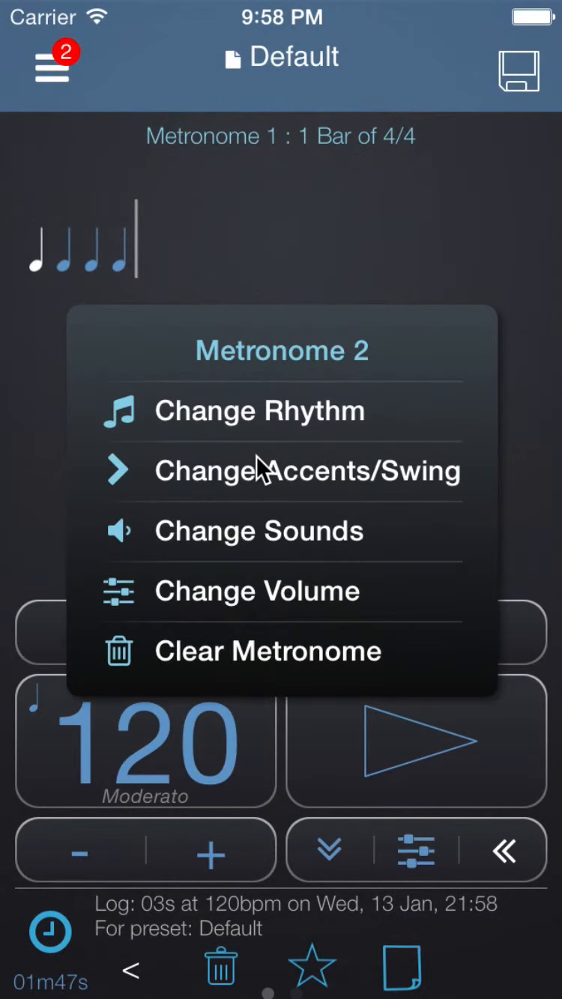
pyautogui.click(258, 411)
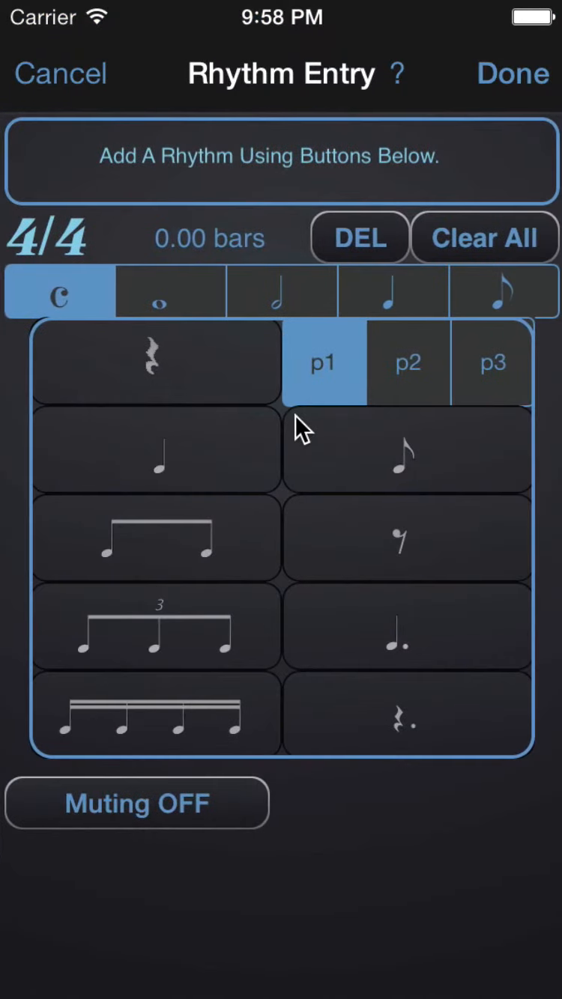
pyautogui.click(156, 713)
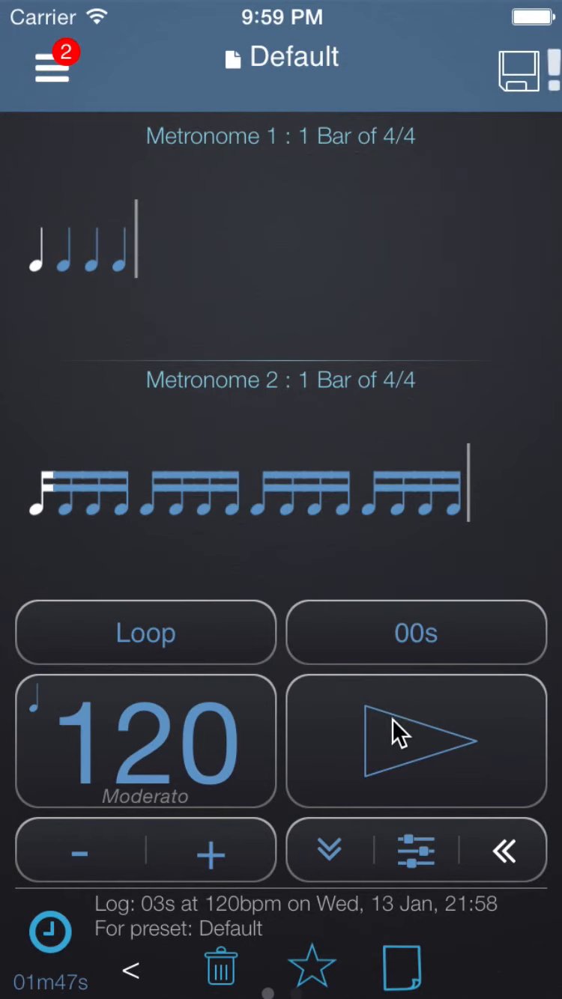
pyautogui.click(416, 739)
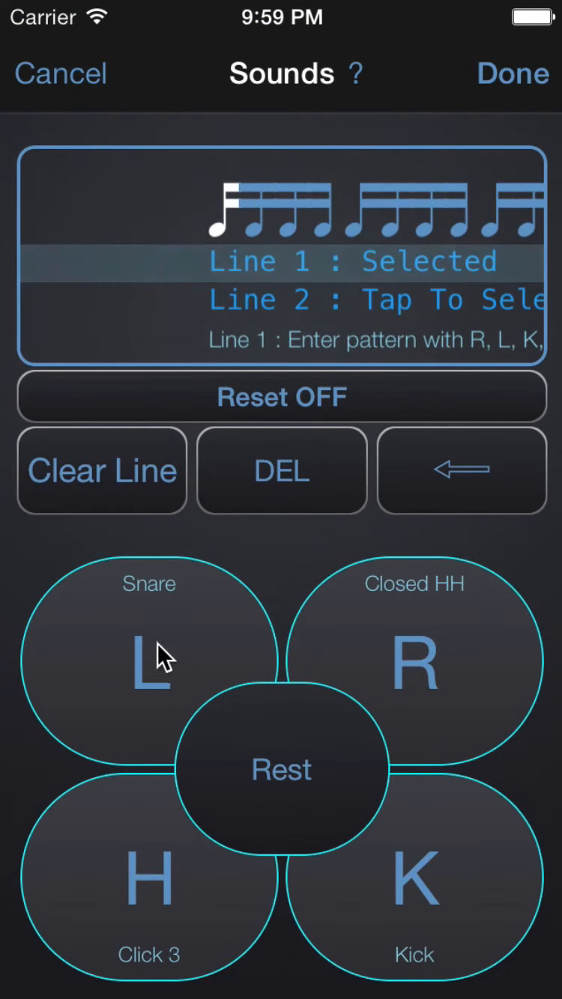
# Step: Assign the L (Snare) sound to every sixteenth note of Metronome 2
pyautogui.click(149, 662)
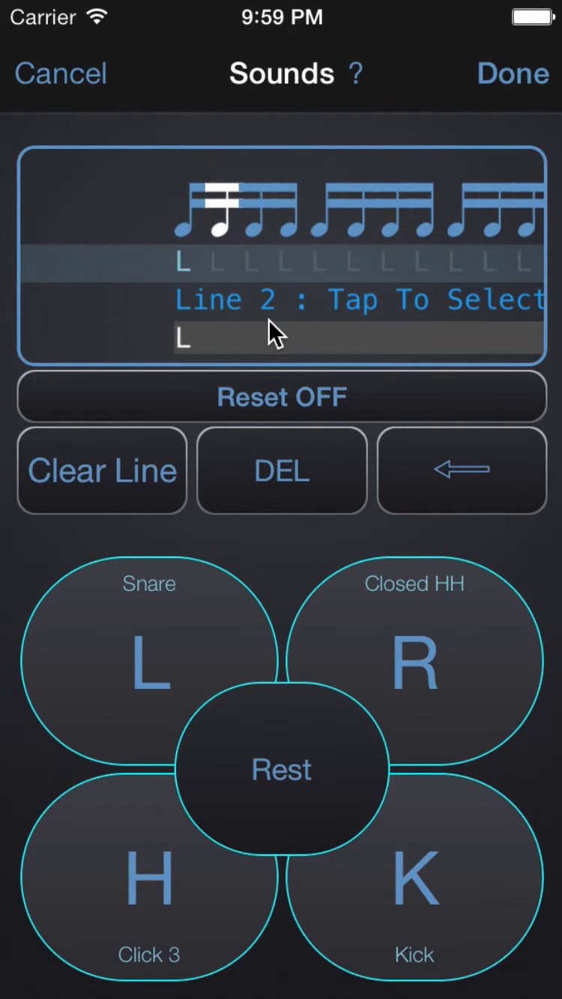
pyautogui.click(148, 662)
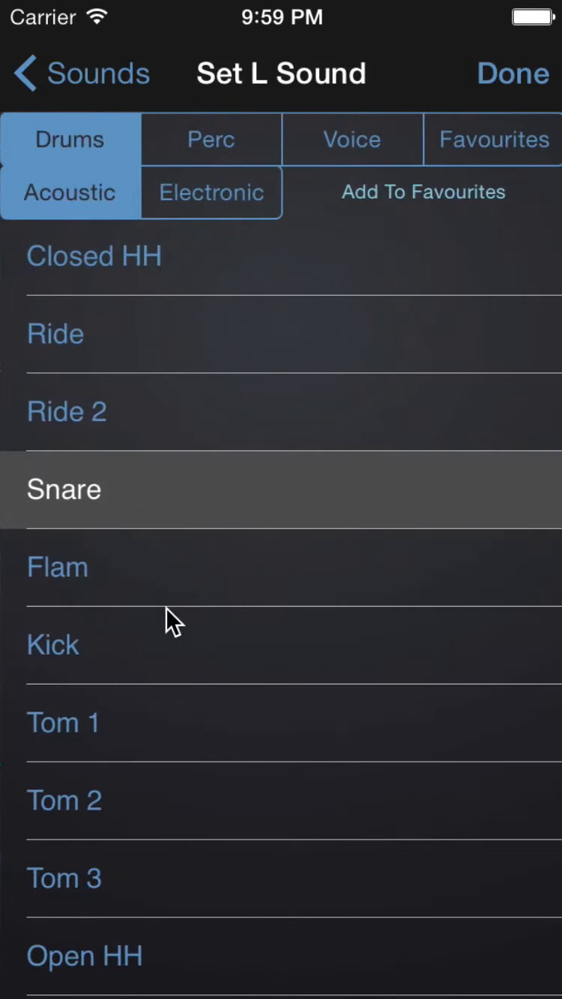
pyautogui.click(210, 138)
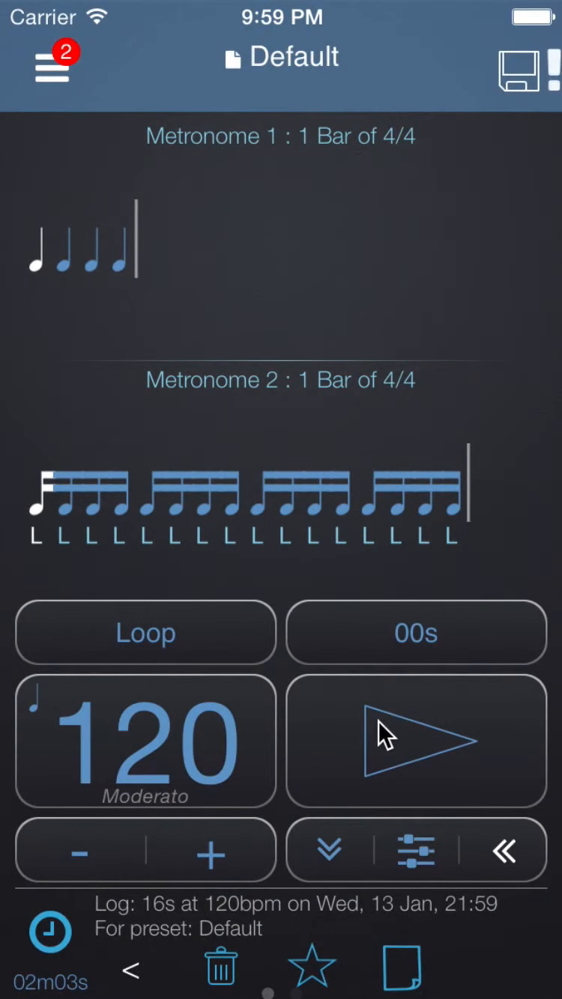
# Step: While both metronomes play, lower Metronome 2 Line 1 to 4% volume in the mixer
pyautogui.click(416, 740)
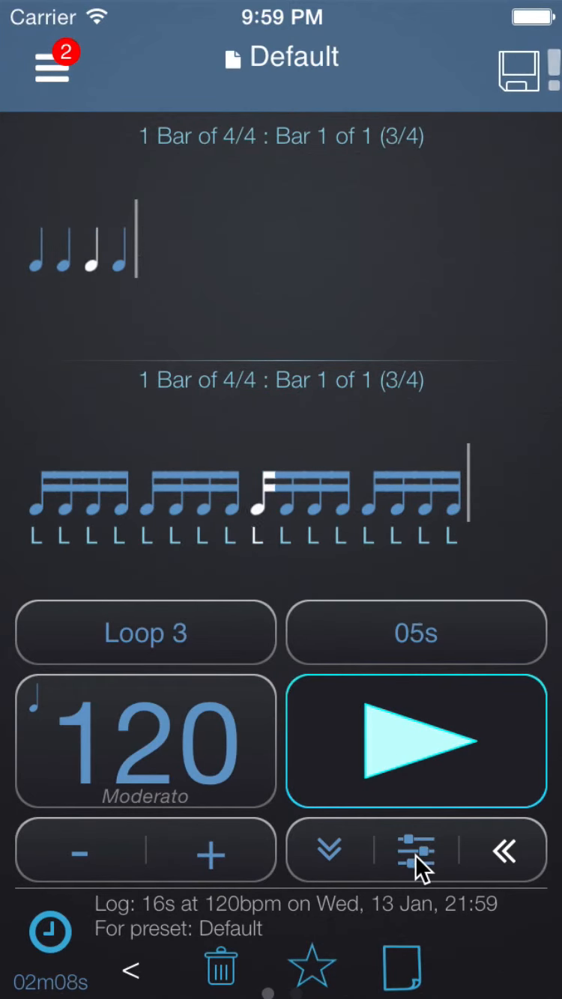
pyautogui.click(412, 851)
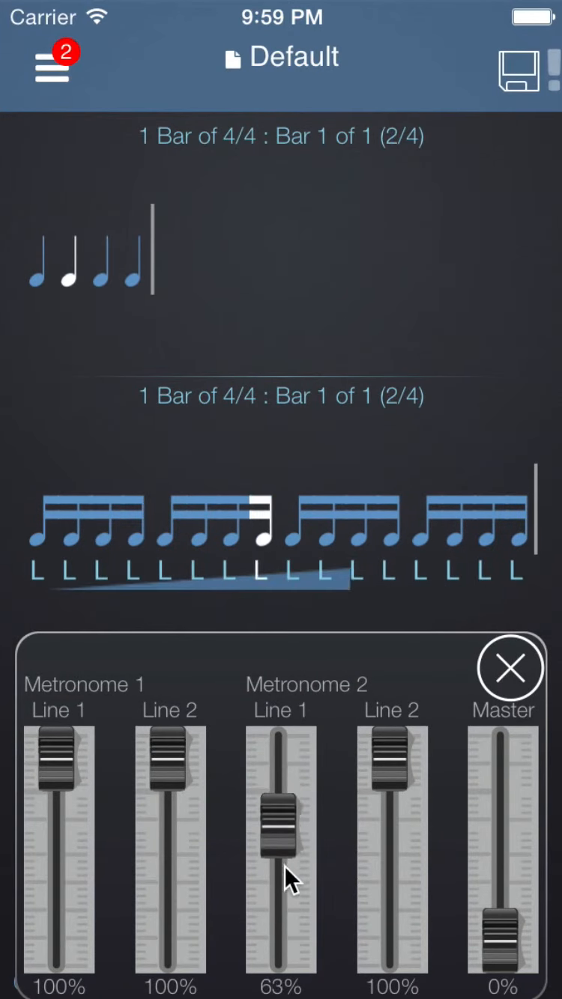
pyautogui.moveTo(279, 821); pyautogui.dragTo(279, 921)
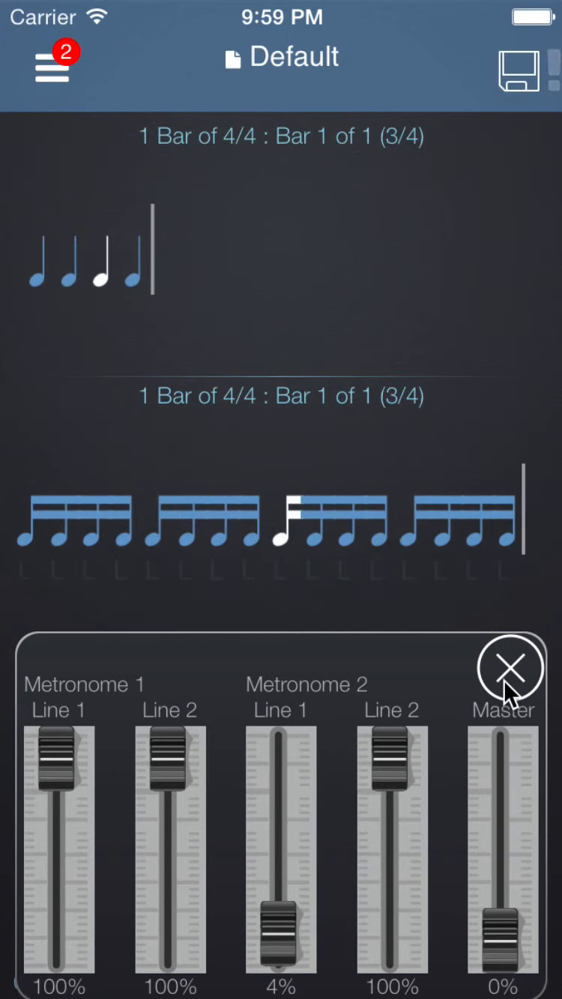
pyautogui.click(512, 665)
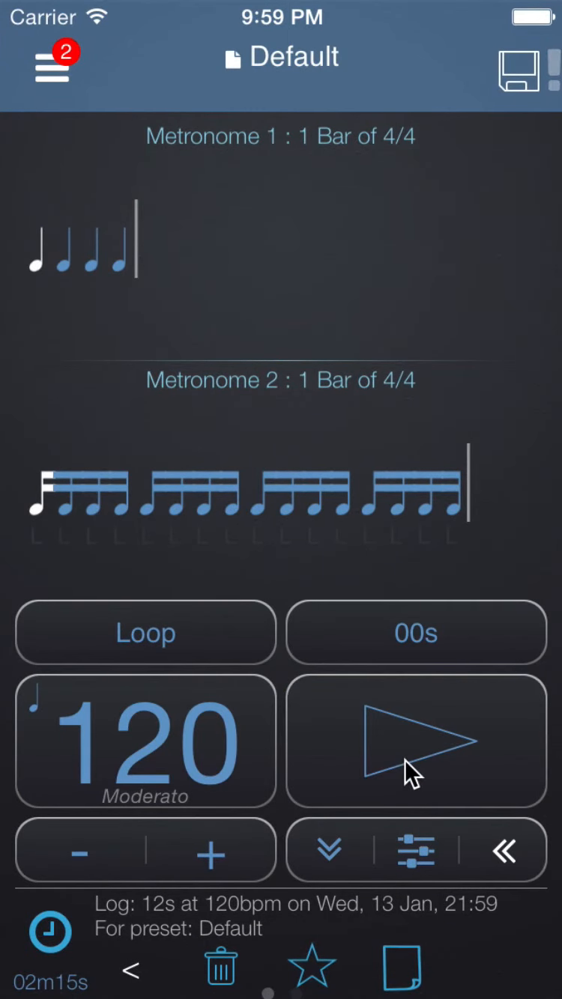
# Step: Change Metronome 2's rhythm to a triplet
pyautogui.click(282, 486)
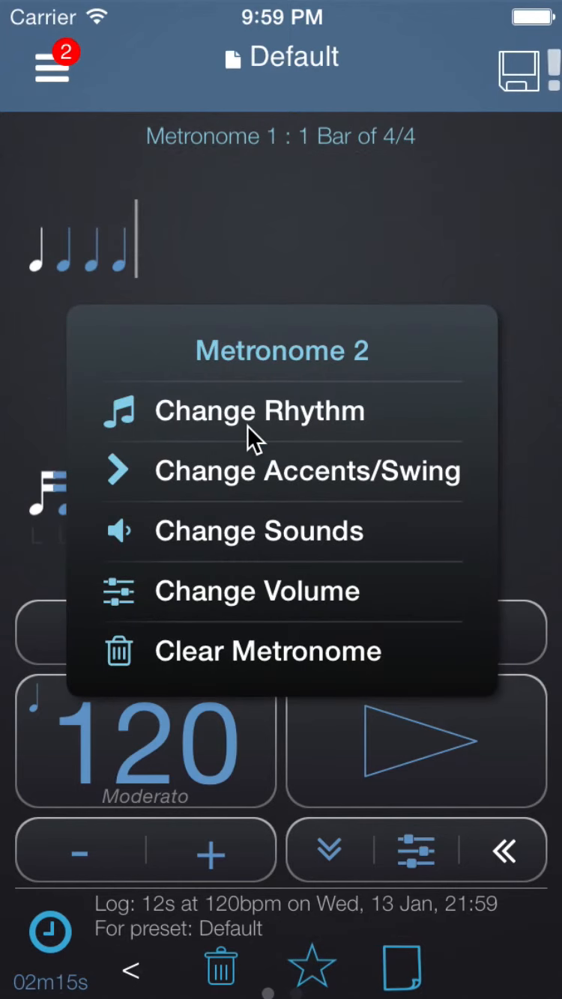
pyautogui.click(258, 410)
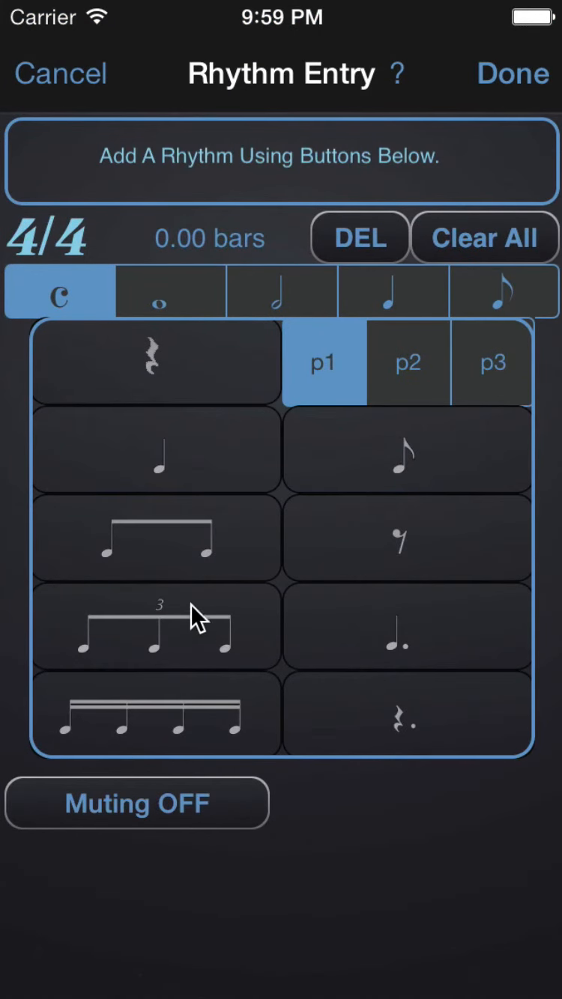
pyautogui.click(156, 628)
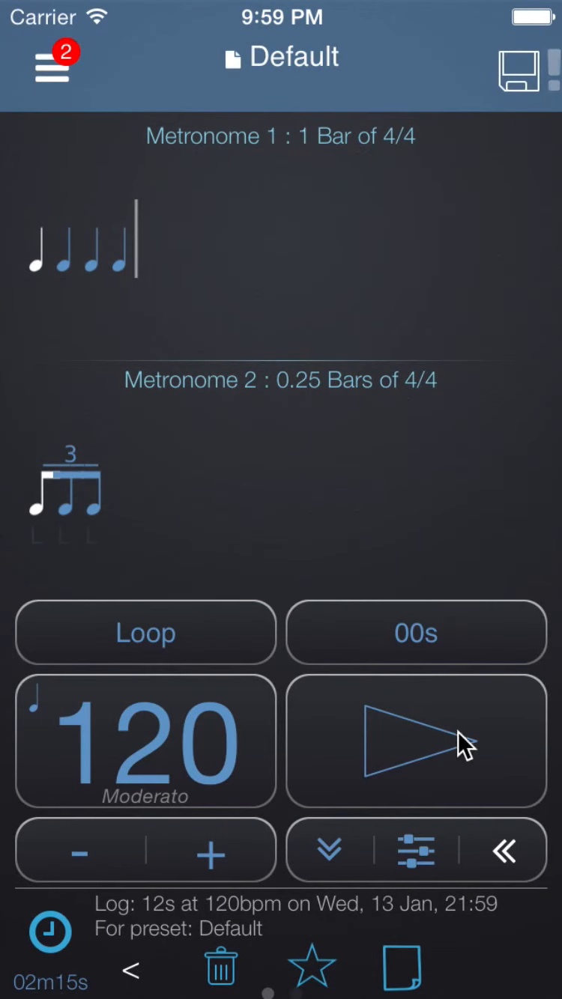
# Step: Change Metronome 2's rhythm again to two eighth notes, play briefly and stop
pyautogui.click(416, 740)
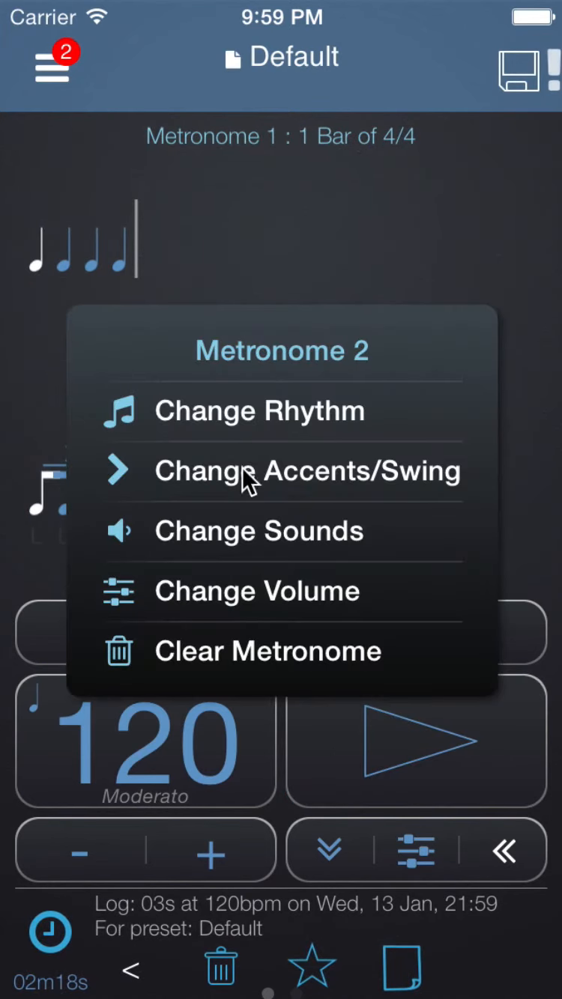
pyautogui.click(259, 410)
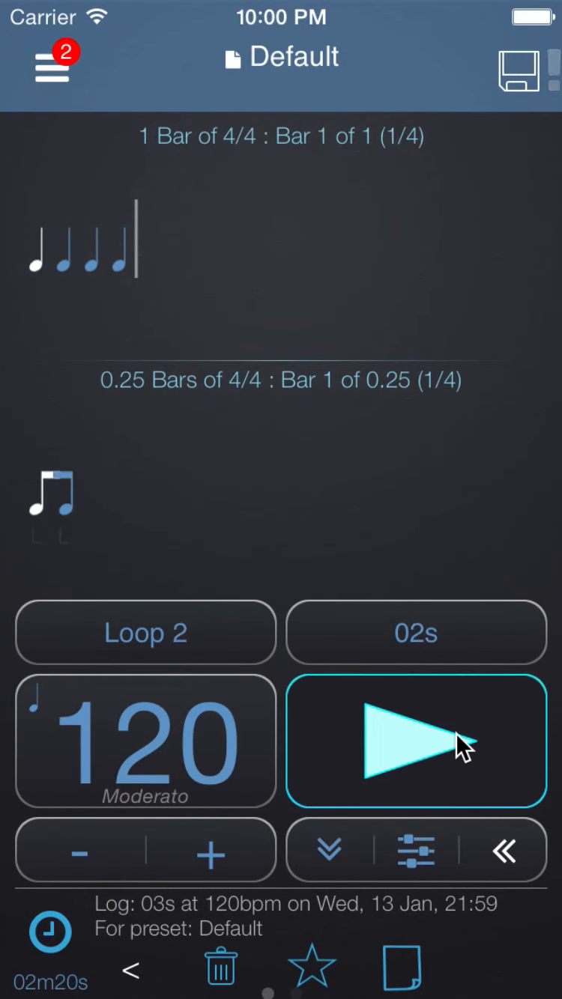
pyautogui.click(416, 740)
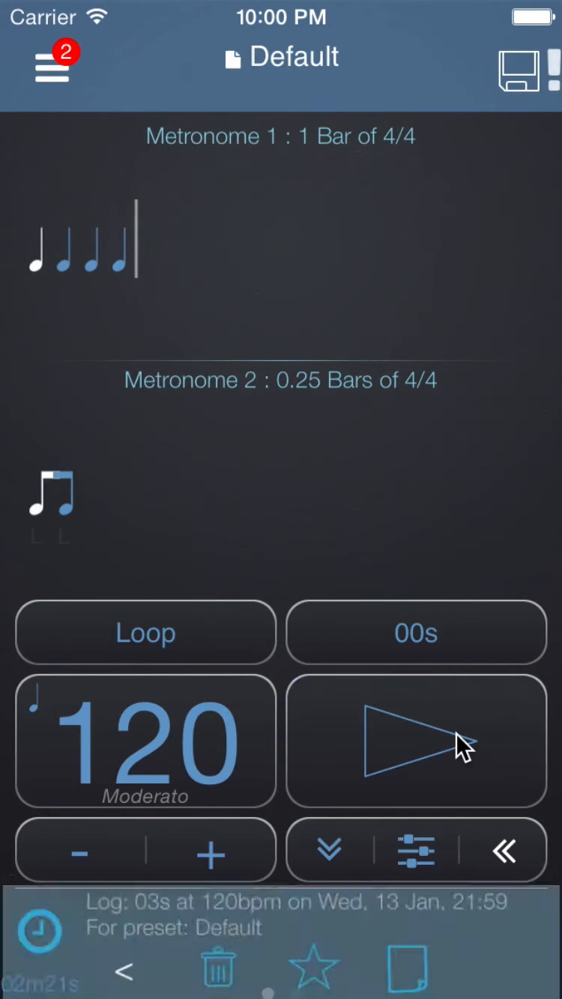